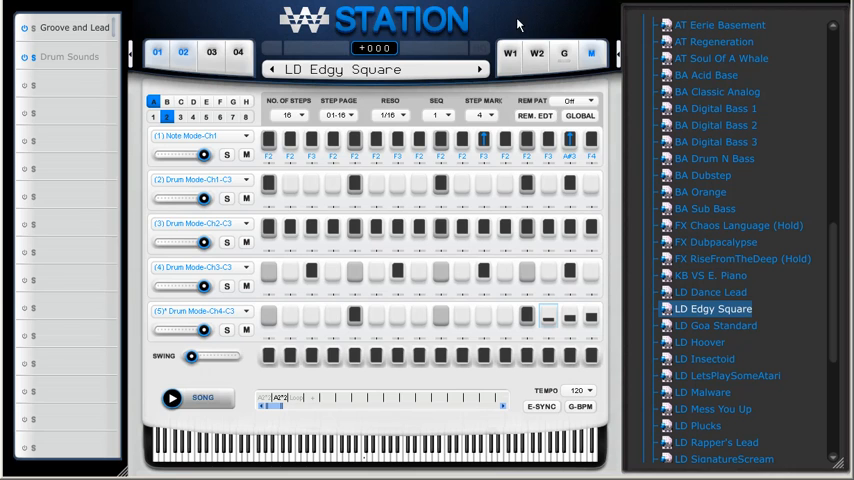
mouse_move(564, 52)
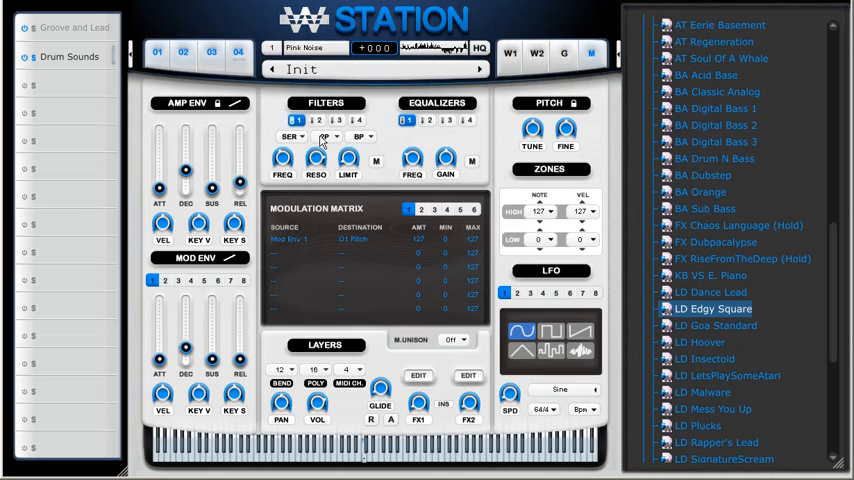
Switch the Init layer from the sequencer to its sound editing page.
left_click(330, 136)
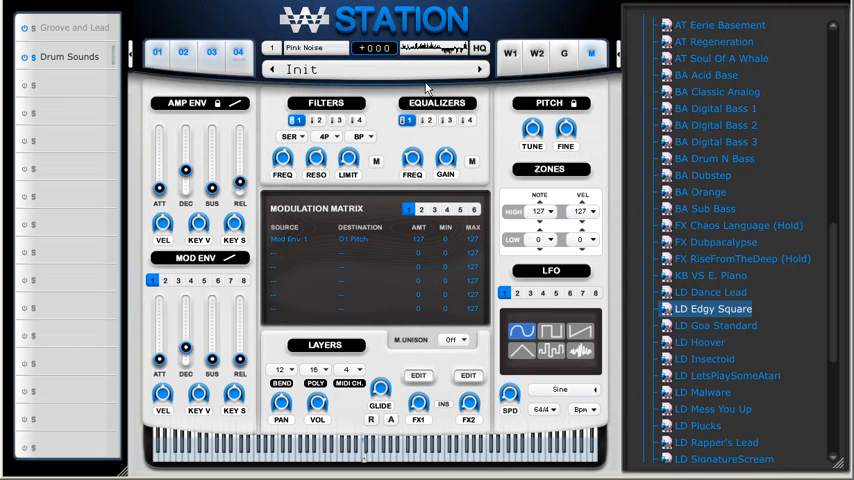
mouse_move(410, 78)
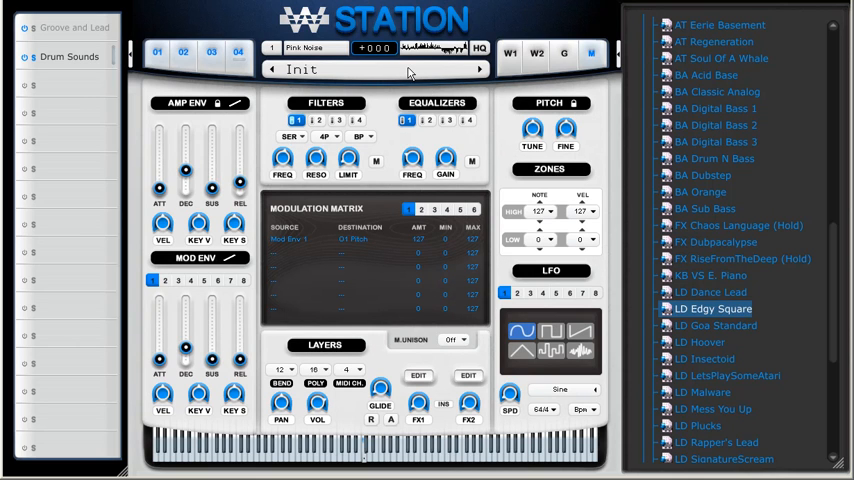
left_click(68, 56)
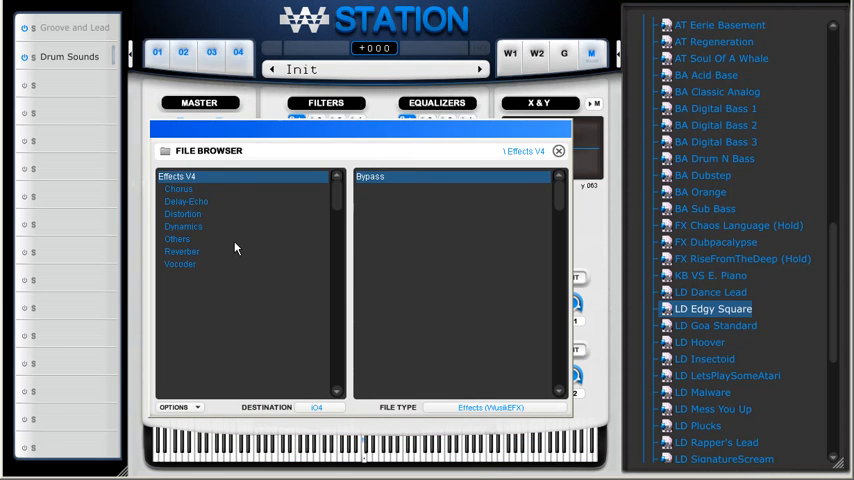
Browse effects and waveforms, load the Noise White waveform, and return to the SEQ page.
left_click(186, 200)
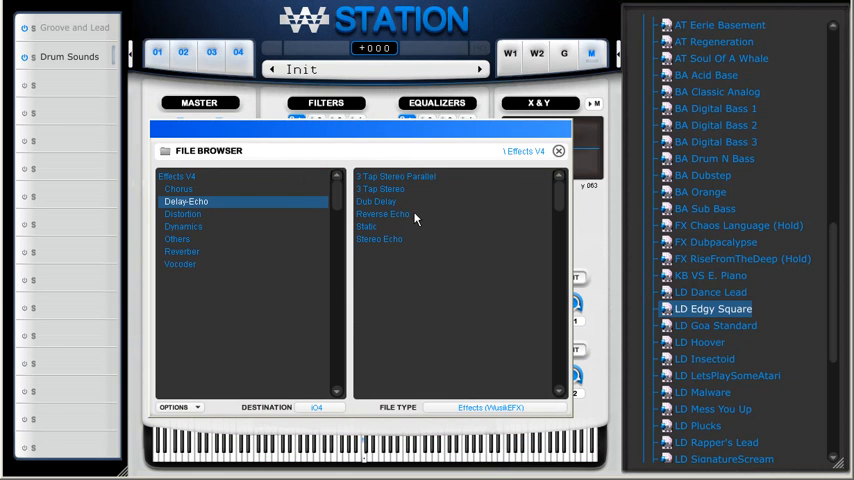
left_click(382, 214)
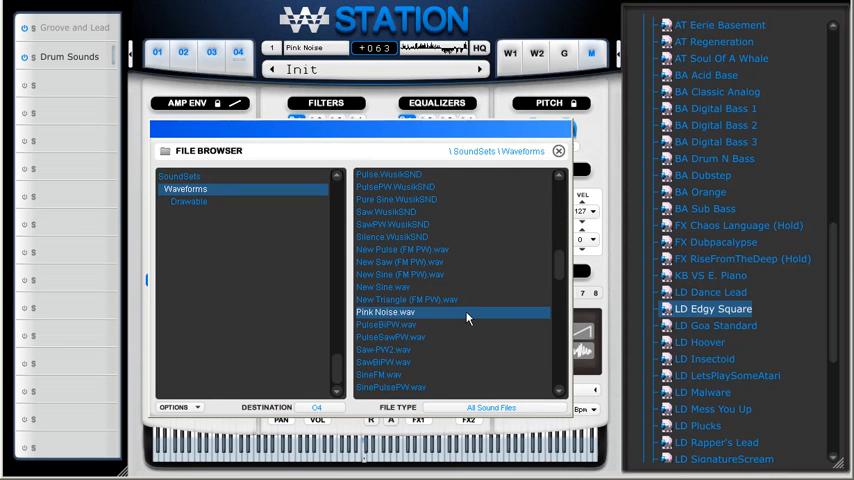
left_click(388, 192)
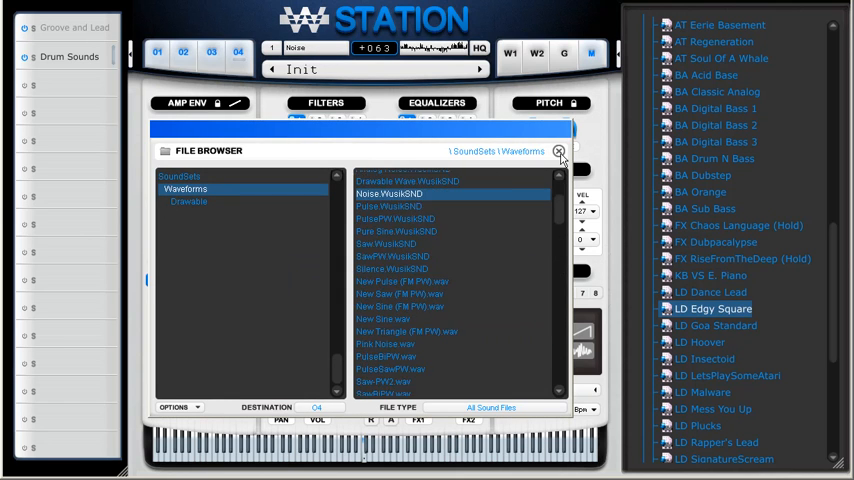
left_click(560, 152)
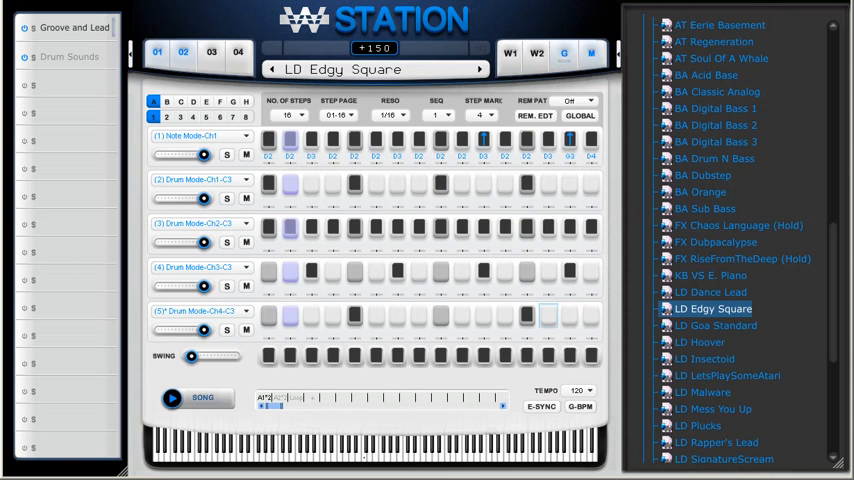
mouse_move(500, 12)
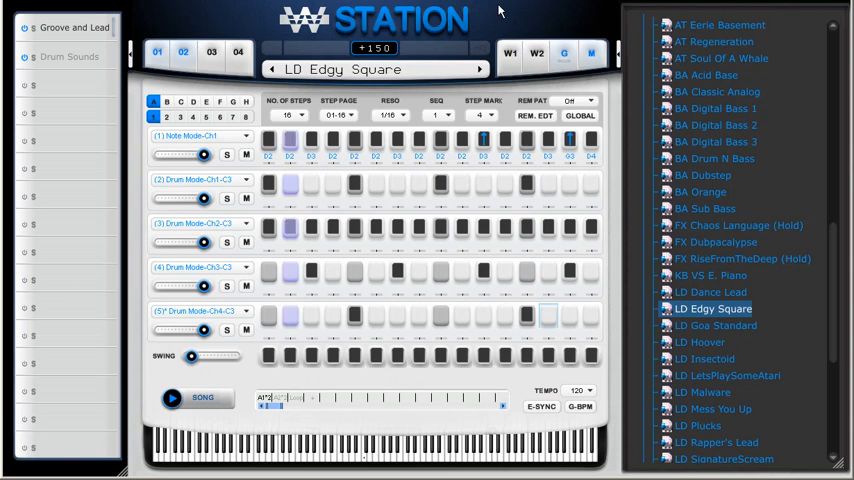
Solo sequencer lane 1 and review its track mode options.
left_click(228, 156)
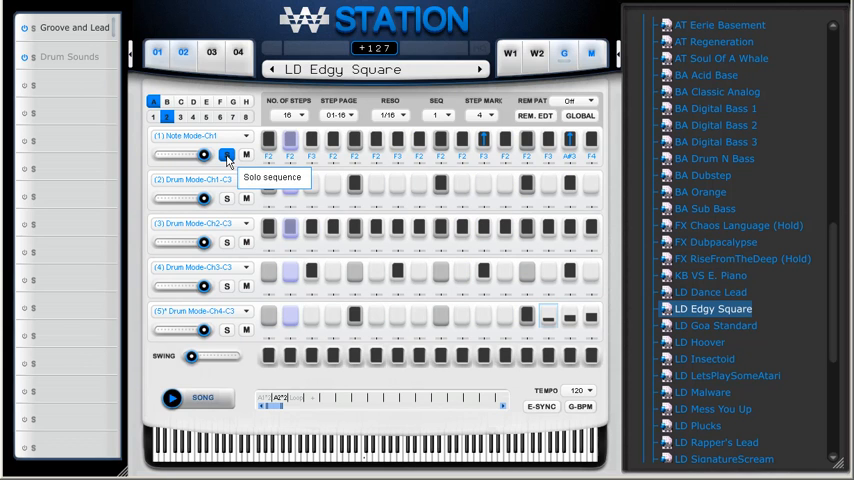
left_click(228, 288)
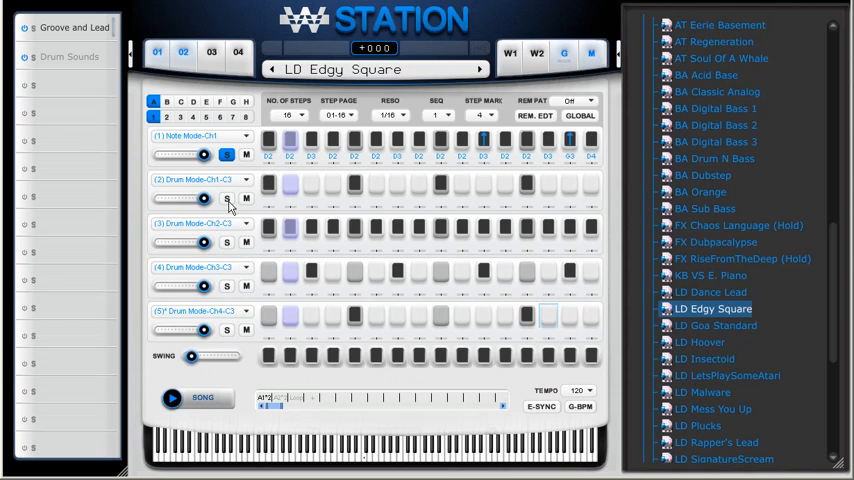
left_click(226, 156)
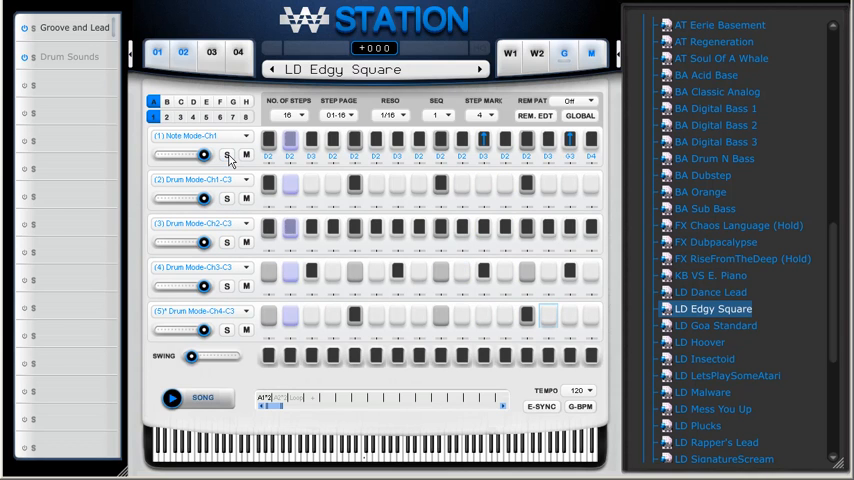
left_click(152, 116)
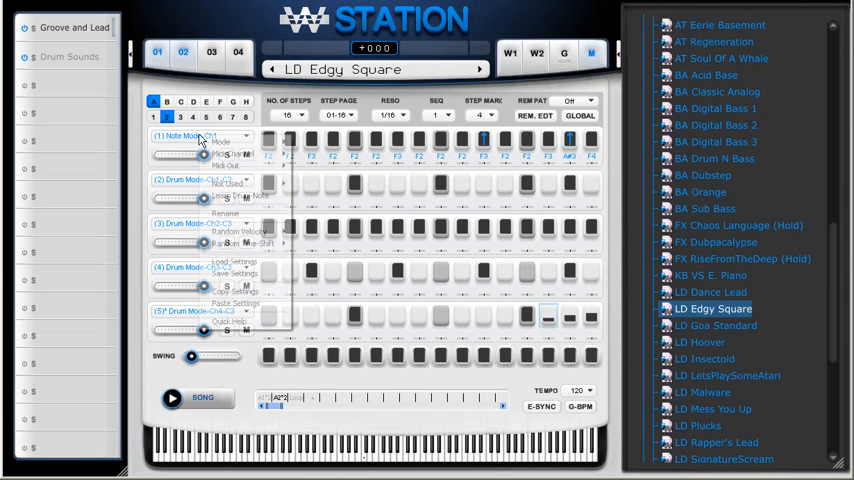
mouse_move(224, 212)
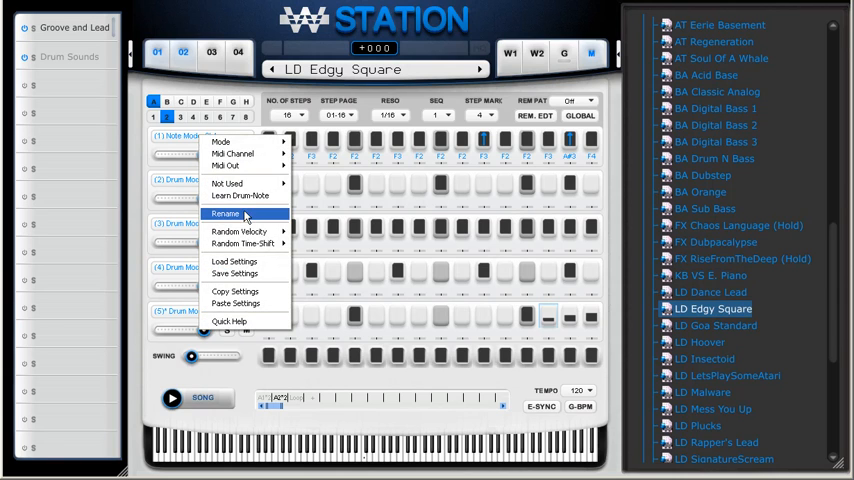
Rename the first two sequencer lanes to Lead Sound and Kick.
left_click(226, 212)
type("Lead Soun")
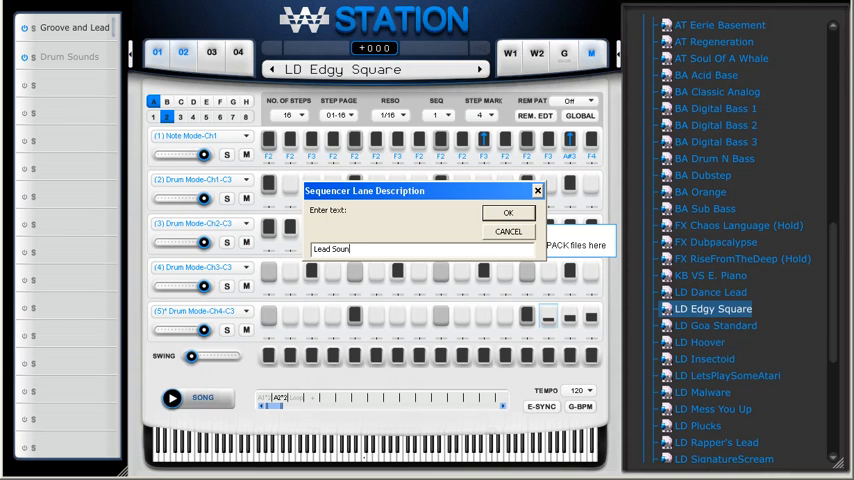
left_click(508, 212)
type("Kick")
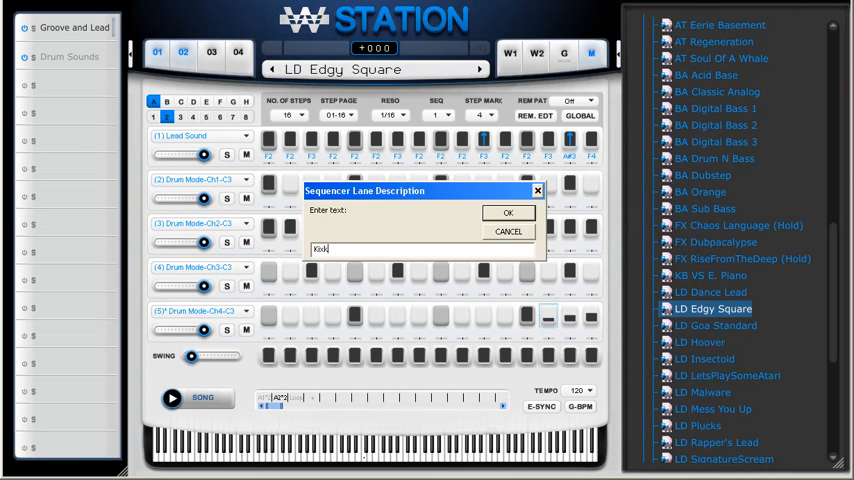
left_click(508, 212)
type("H")
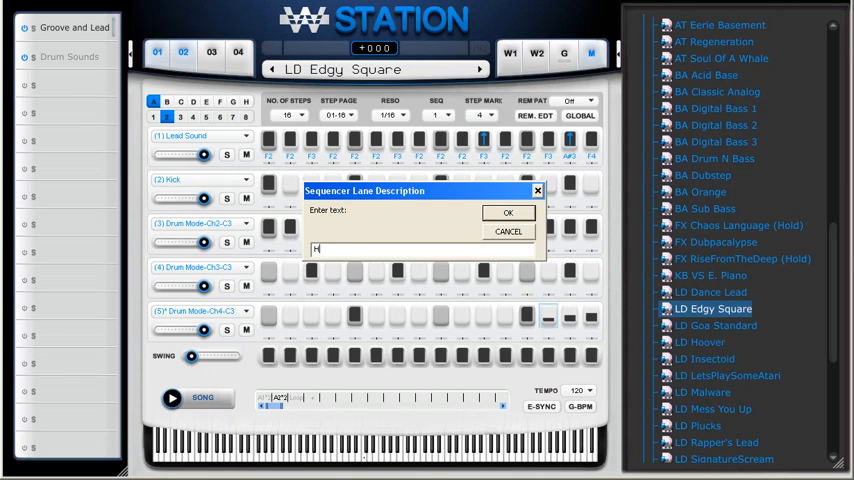
Rename the remaining lanes to HiHat Closed, HiHat Open and Snare.
type("iHat")
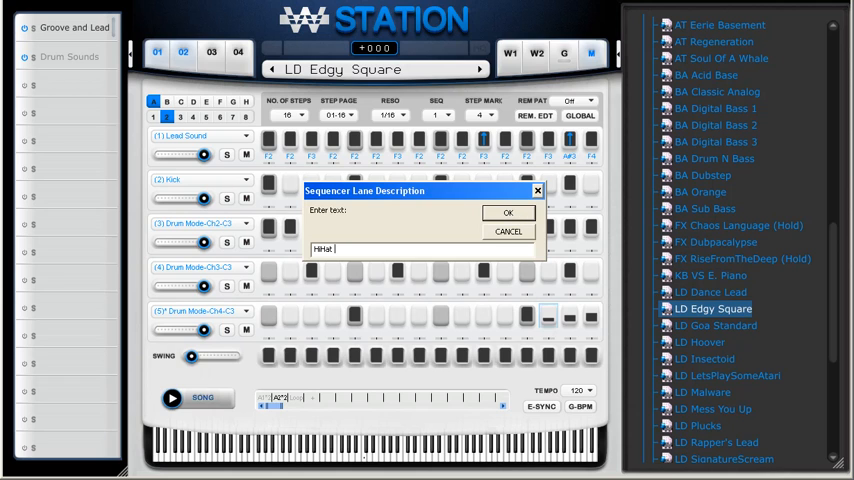
type("Closed")
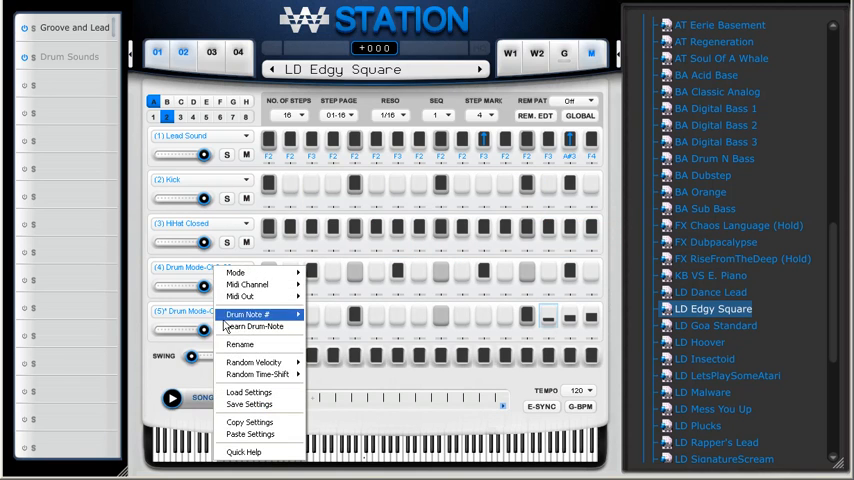
left_click(240, 344)
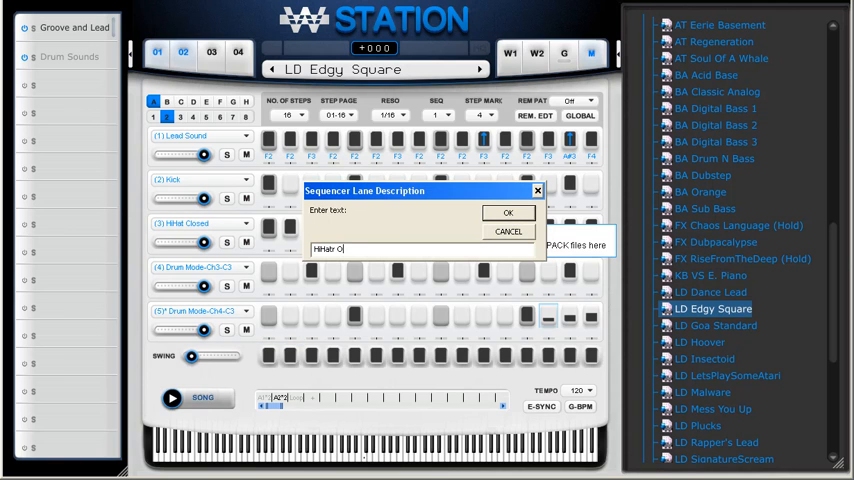
left_click(508, 212)
type("Sna")
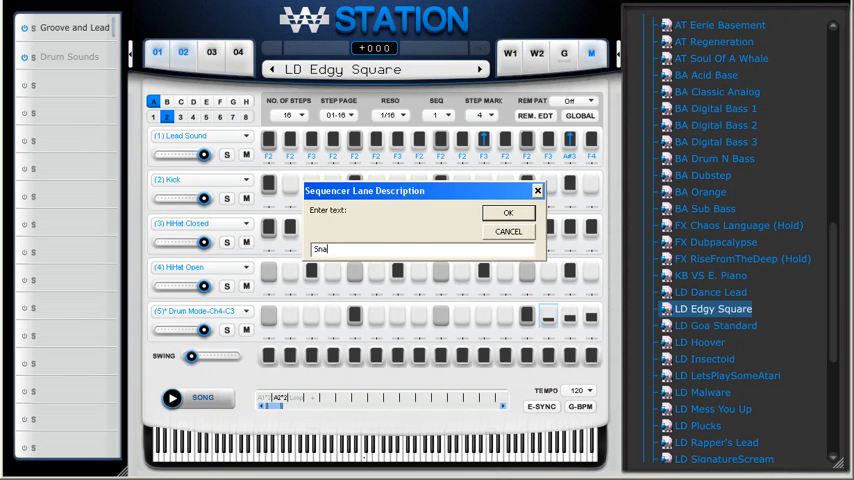
left_click(508, 212)
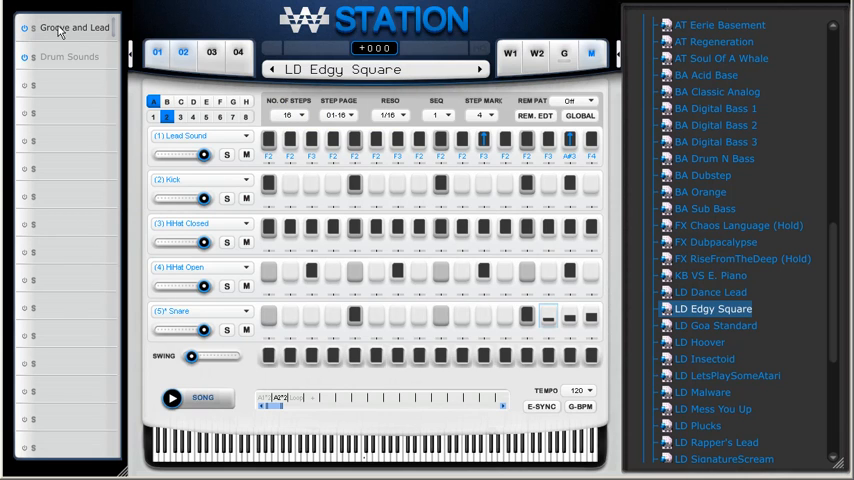
mouse_move(68, 32)
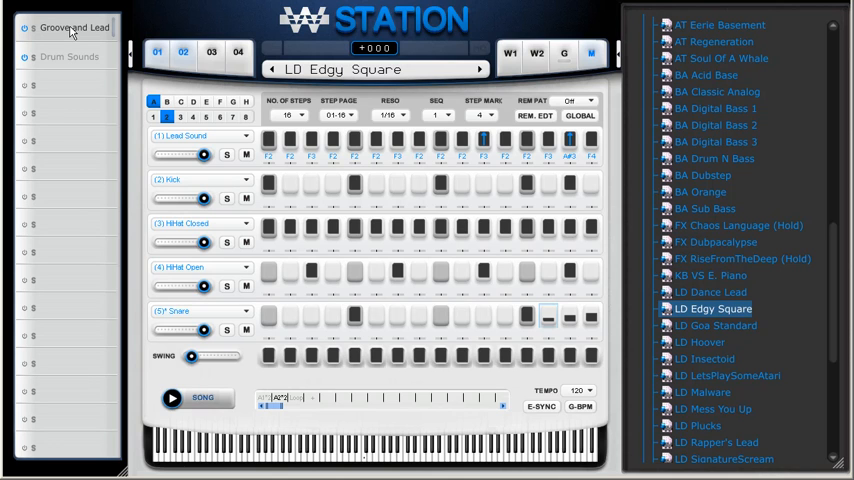
Save the setup as multi-preset 'Multi Groove' in the Presets folder, then begin removing all layers.
right_click(64, 28)
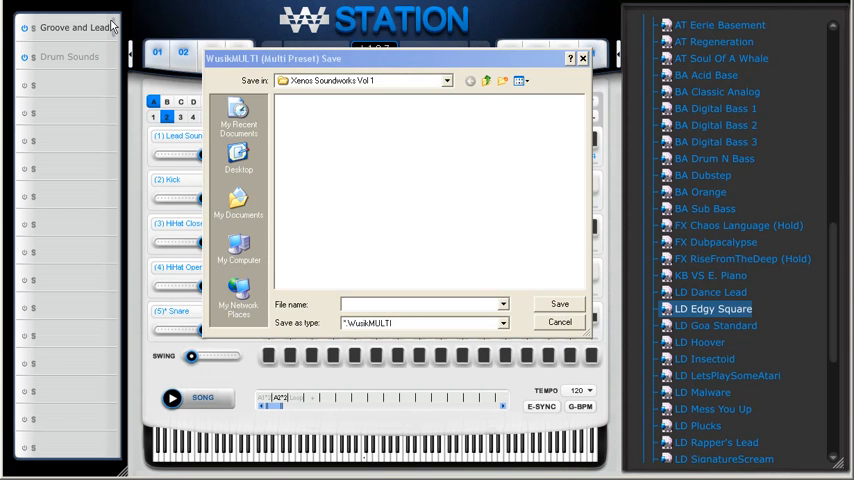
left_click(560, 320)
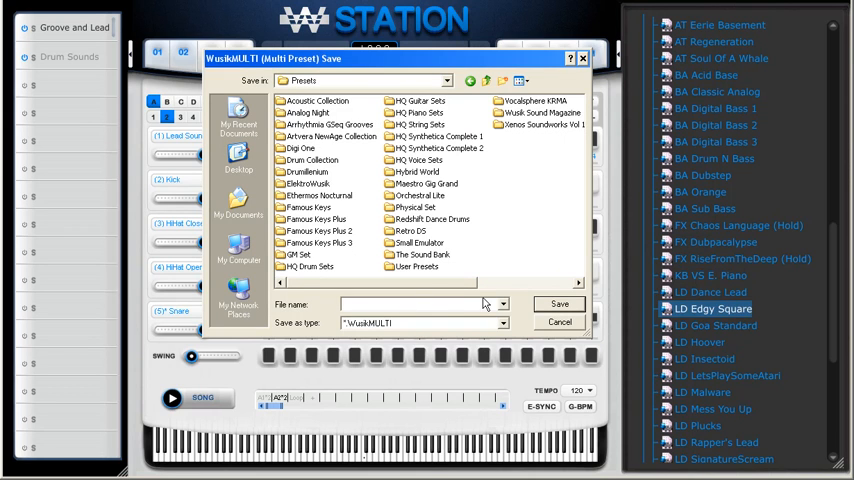
type("M")
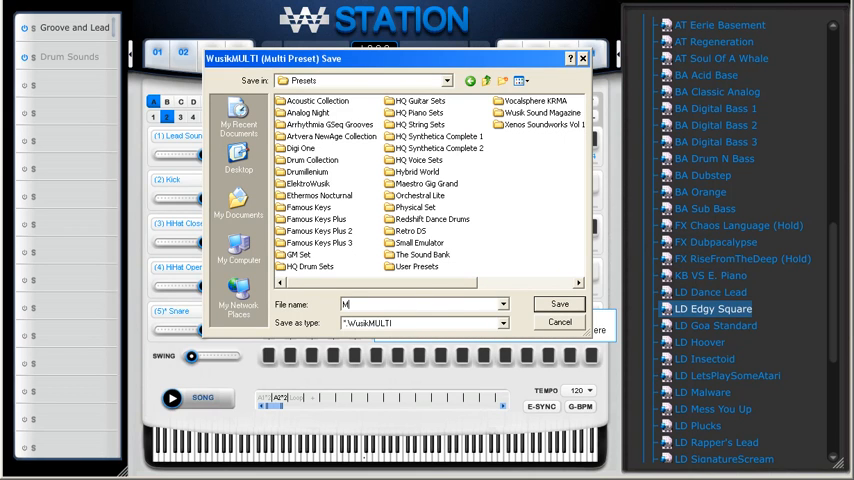
type("ulti Groove")
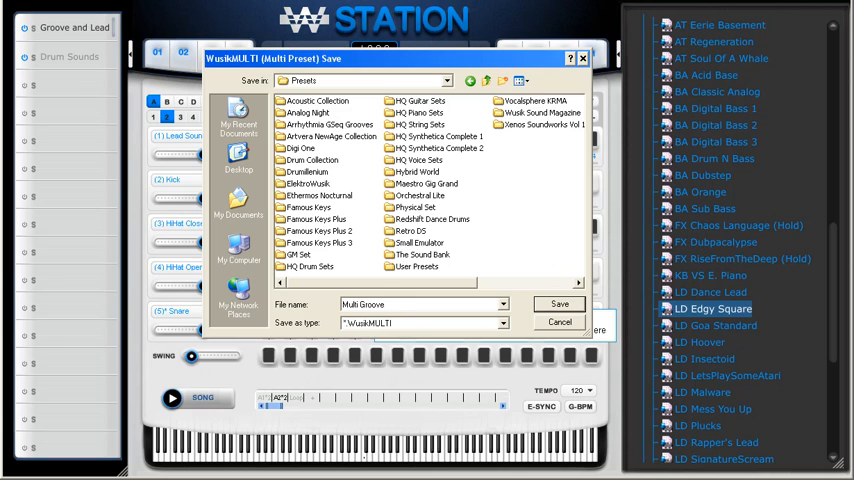
left_click(560, 304)
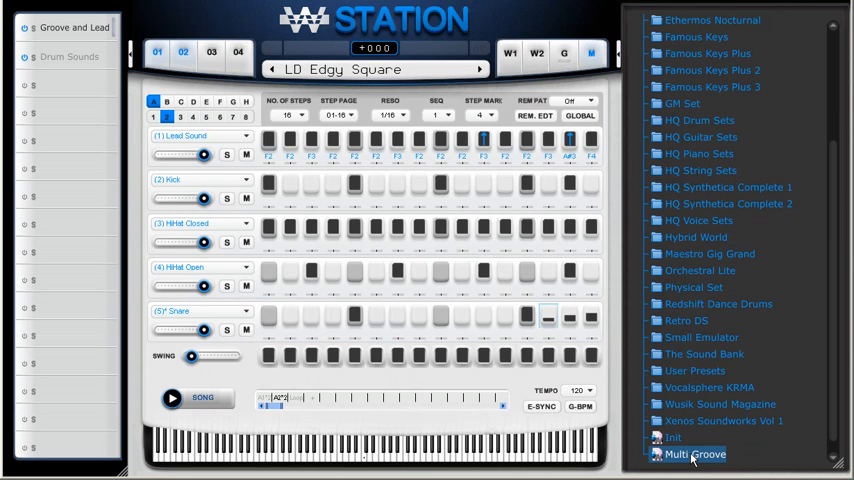
left_click(674, 436)
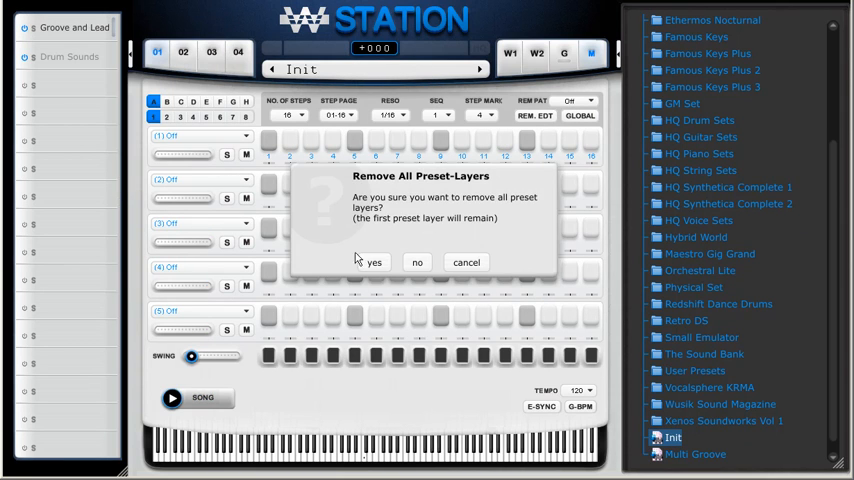
Confirm removal of all preset layers and reload the Multi Groove multi-preset.
left_click(372, 262)
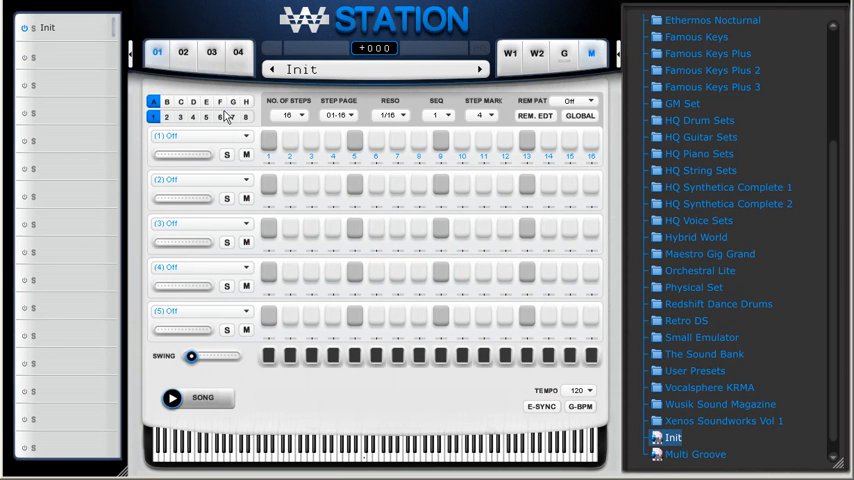
left_click(156, 52)
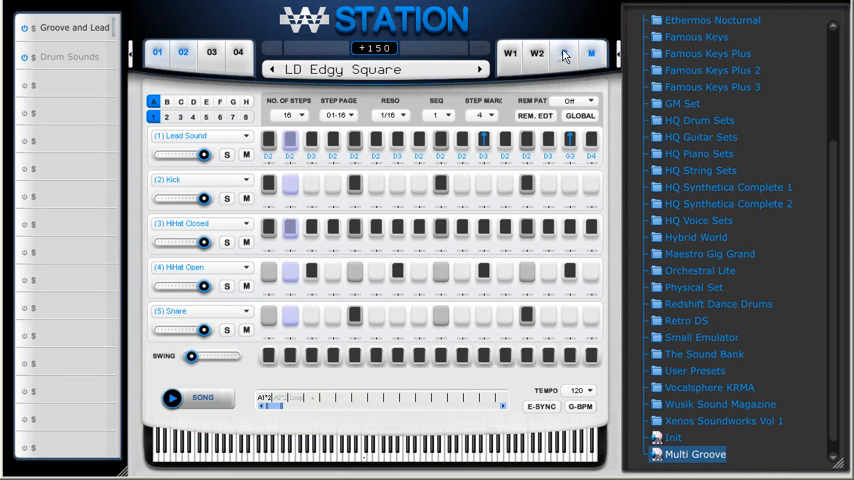
left_click(564, 52)
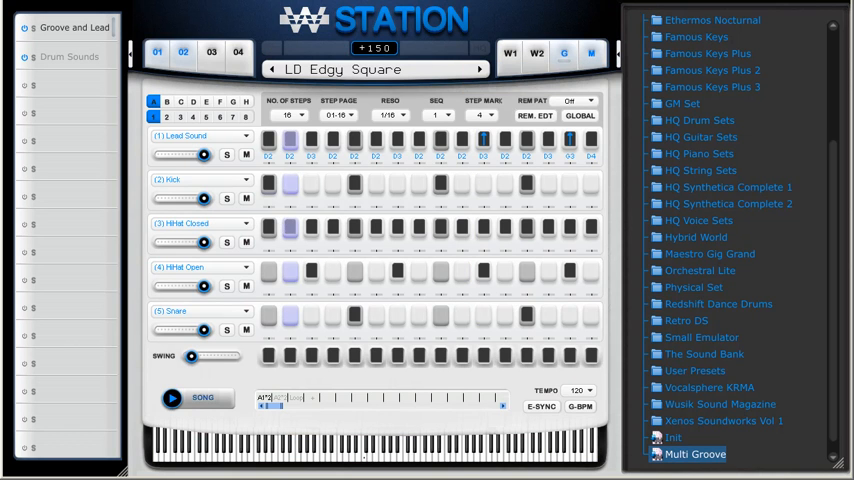
left_click(152, 116)
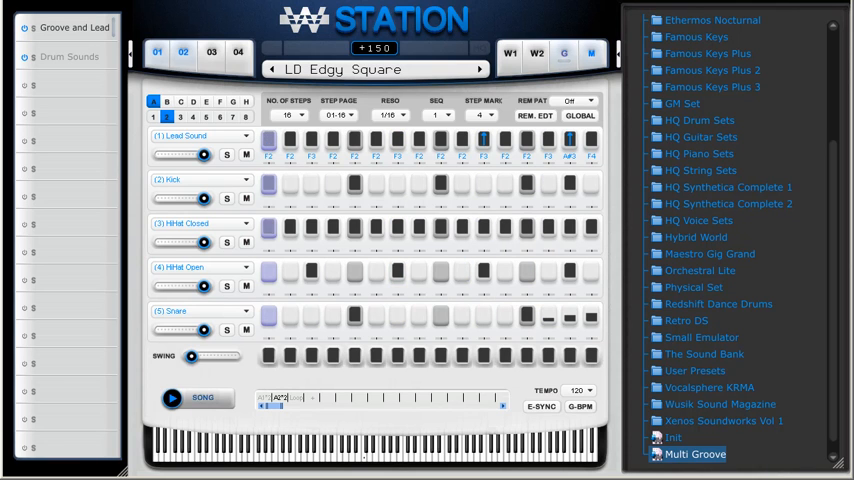
left_click(564, 52)
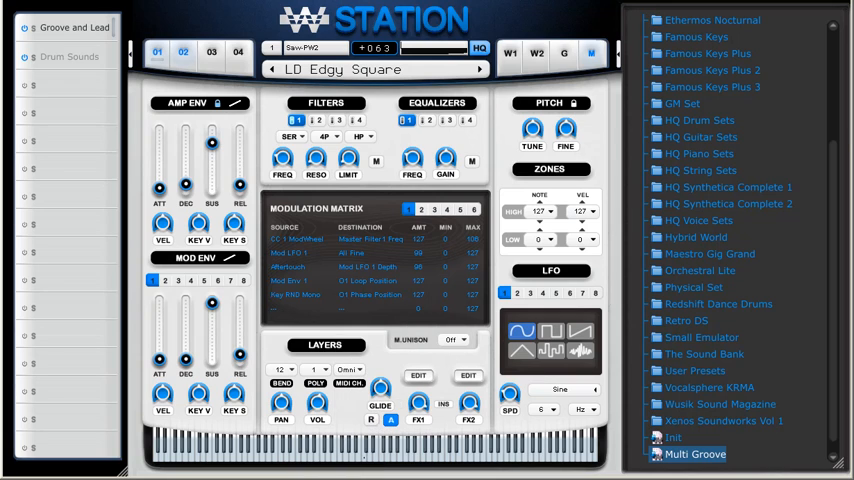
mouse_move(710, 354)
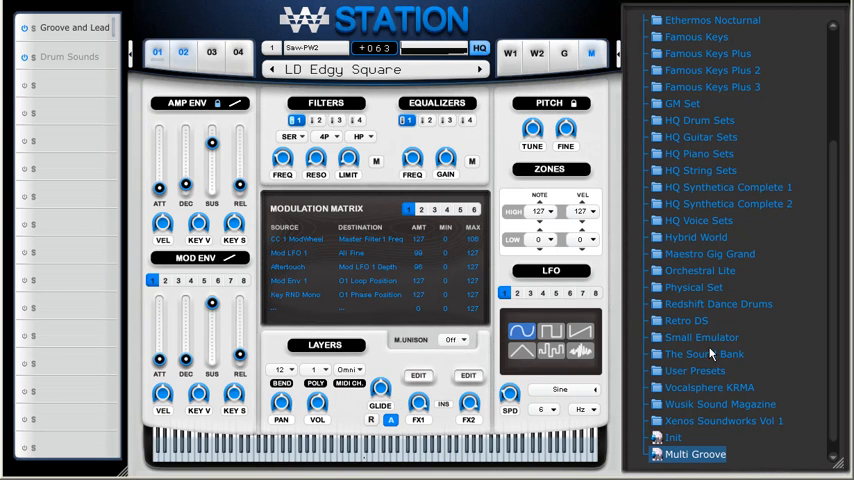
mouse_move(730, 344)
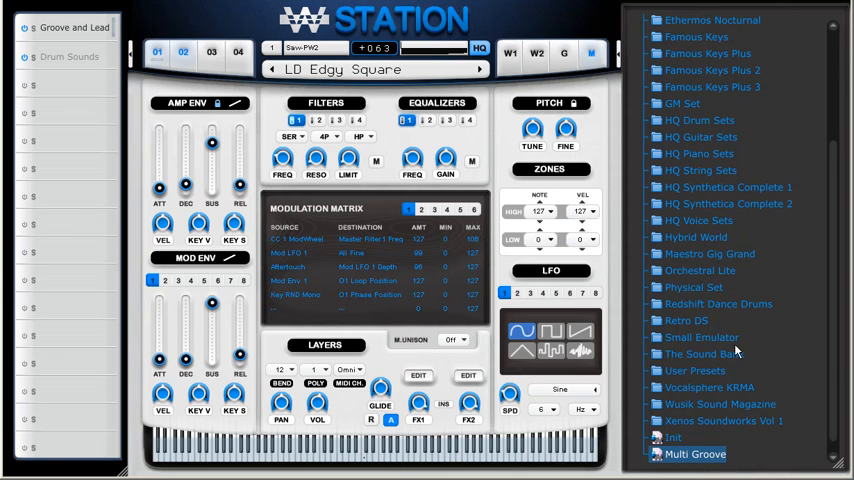
Scroll the preset browser toward the WS Multi-Presets folder.
scroll("up", 3)
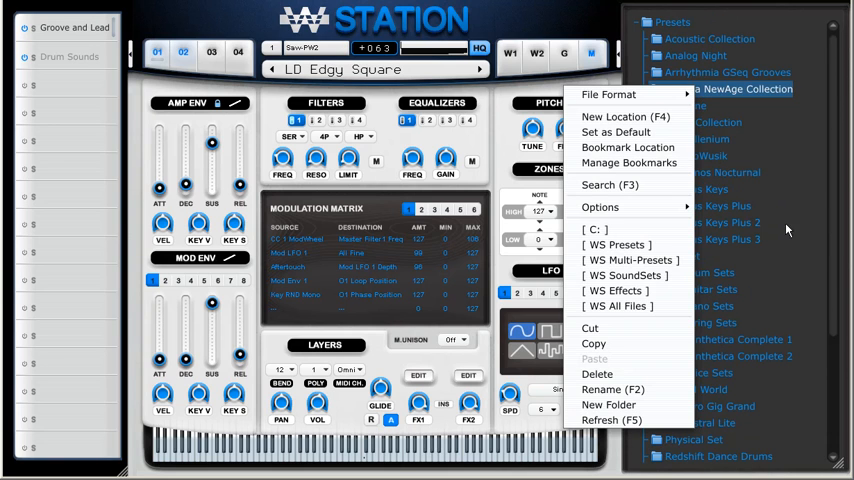
mouse_move(616, 244)
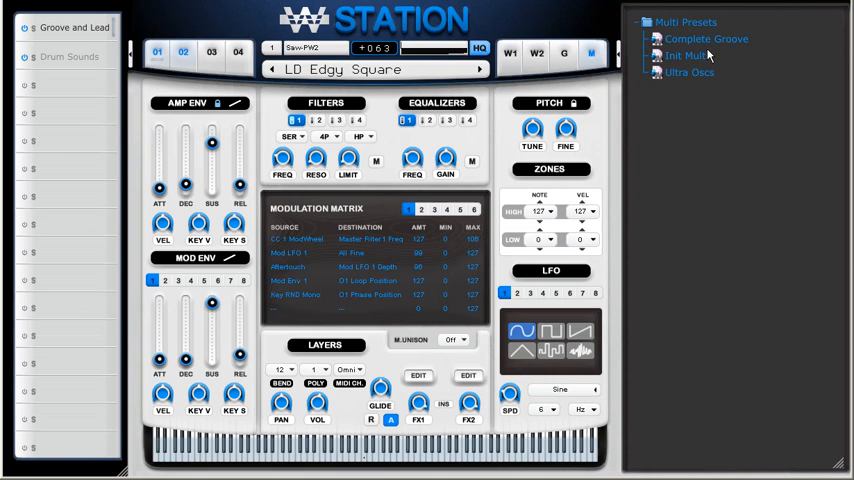
mouse_move(712, 42)
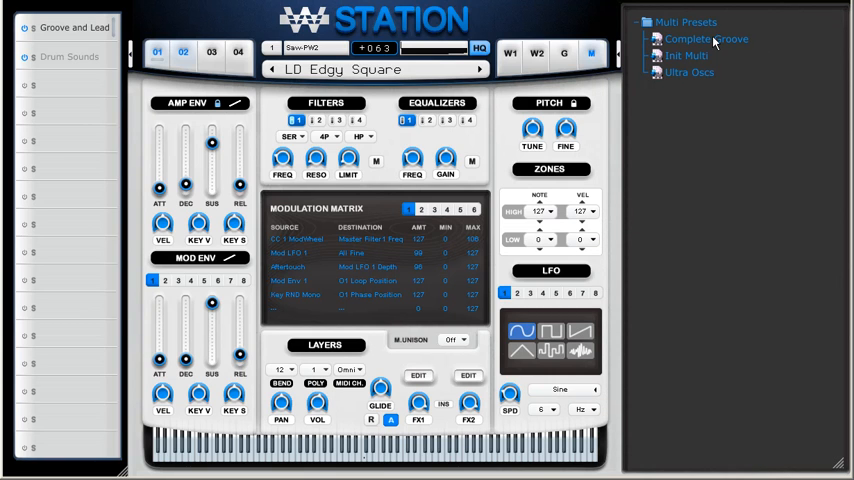
mouse_move(716, 42)
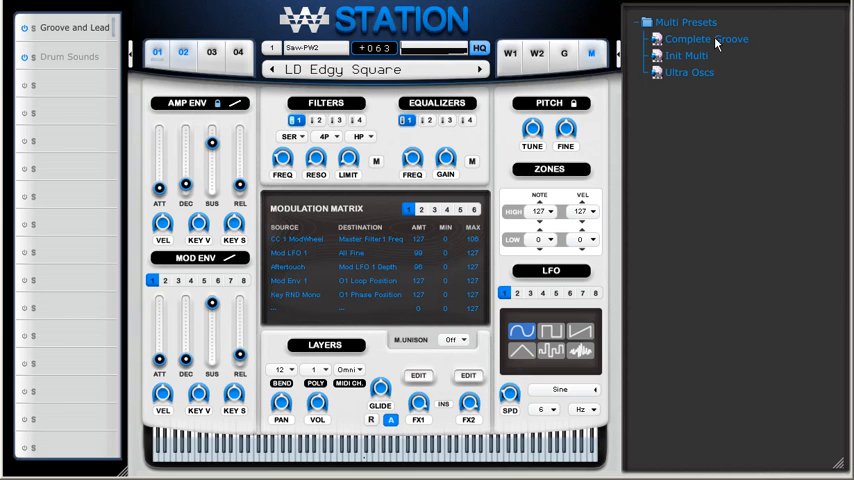
mouse_move(700, 64)
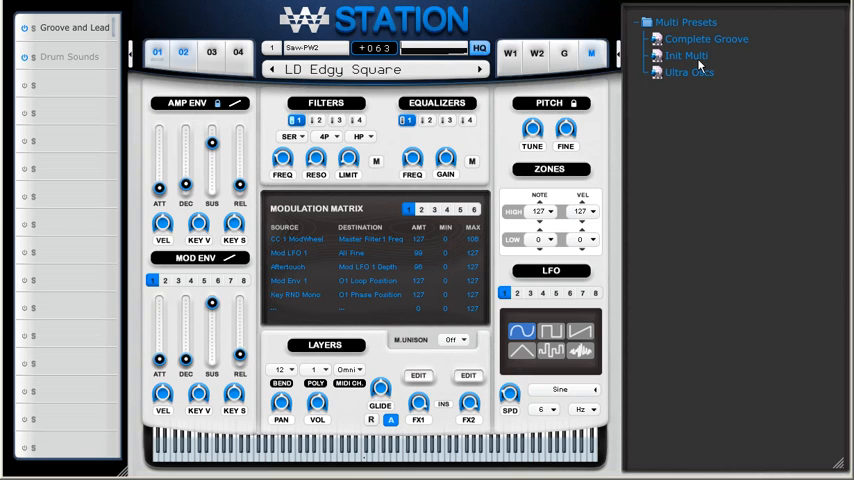
mouse_move(696, 64)
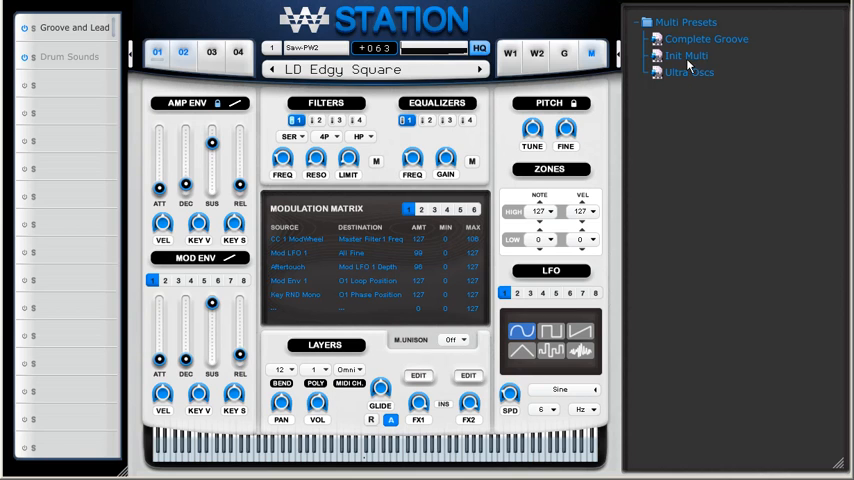